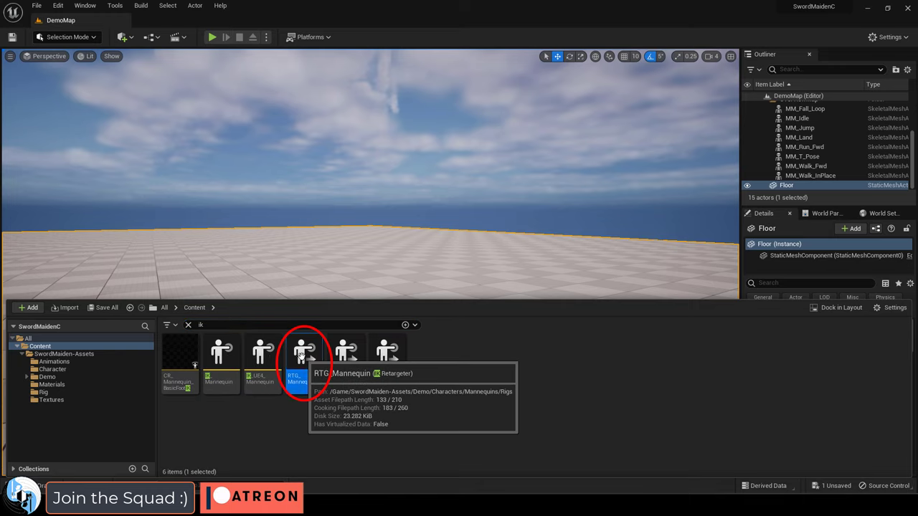
# Open RTG_Mannequin to preview A_slash10 retargeted onto the sword maiden.
pyautogui.doubleClick(301, 351)
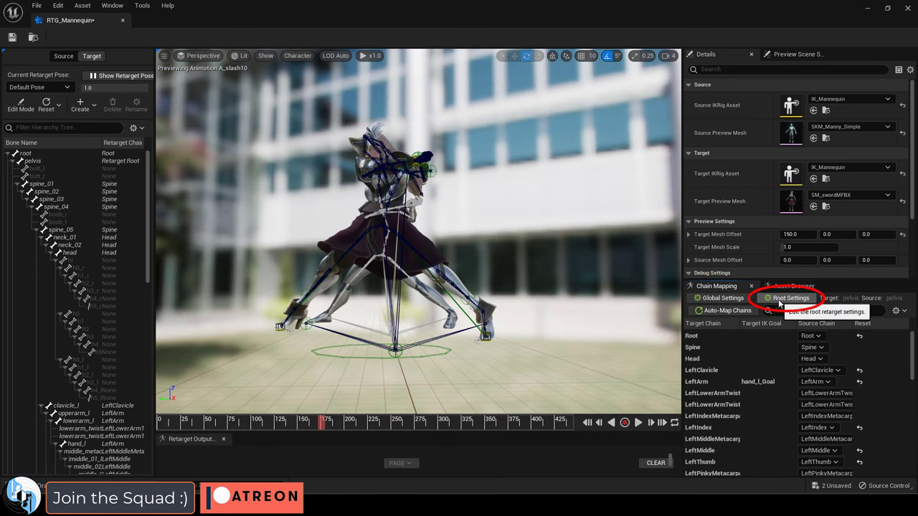
# Adjust the root and leg retarget settings, then export A_slash10 into SwordMaiden-Assets.
pyautogui.click(790, 297)
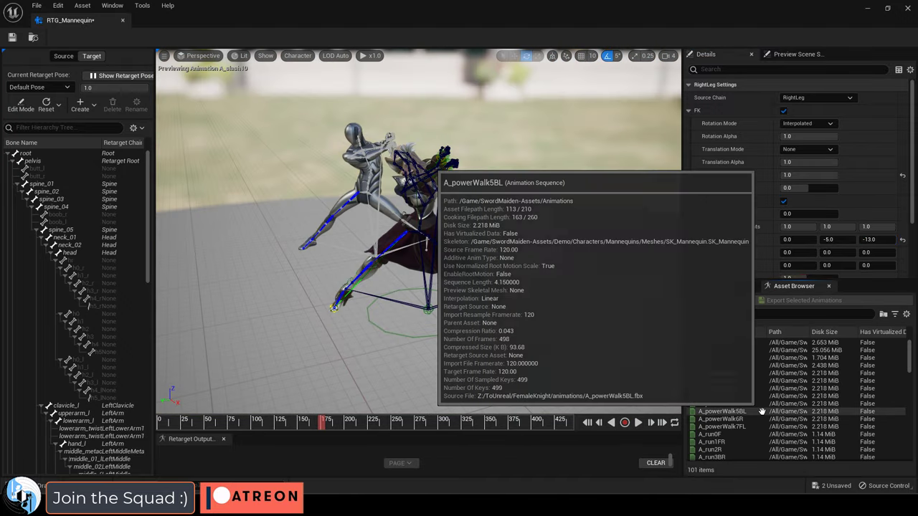
pyautogui.click(712, 441)
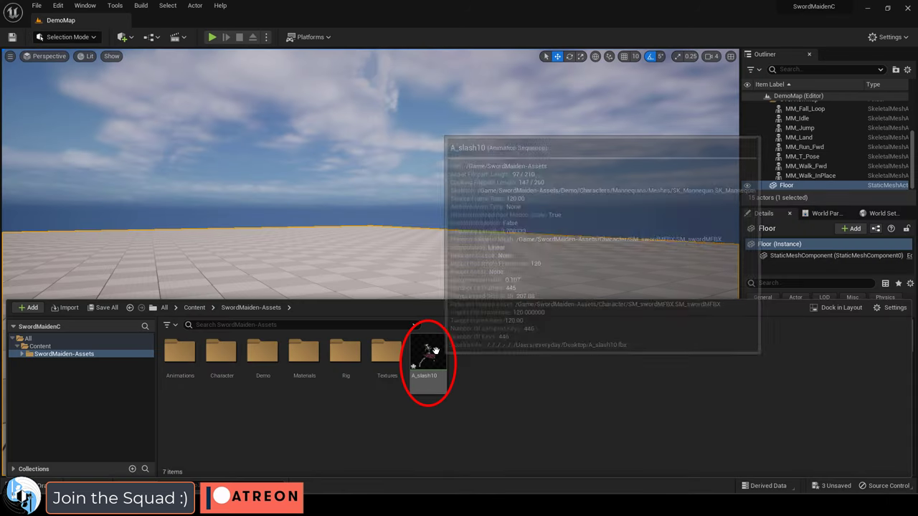
# Open A_slash10 and scrub its timeline to check the sword maiden's foot placement.
pyautogui.doubleClick(425, 356)
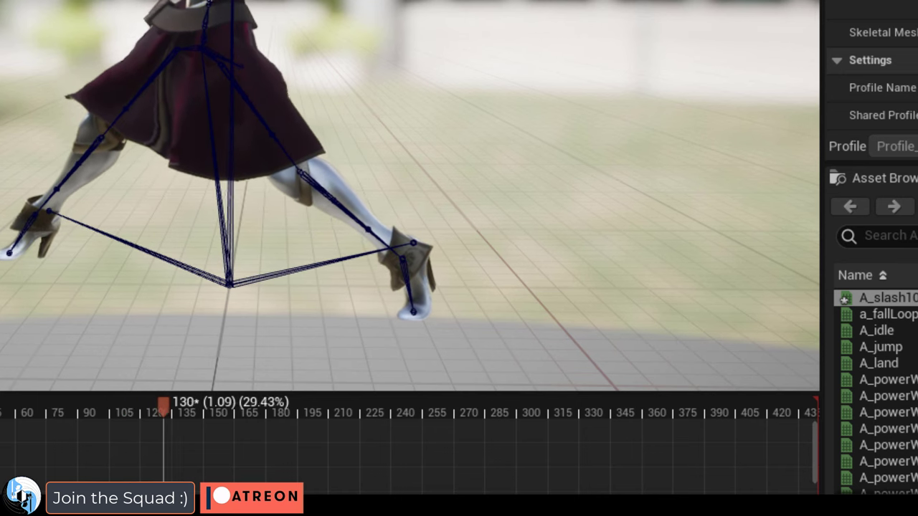
pyautogui.moveTo(172, 405); pyautogui.dragTo(229, 405)
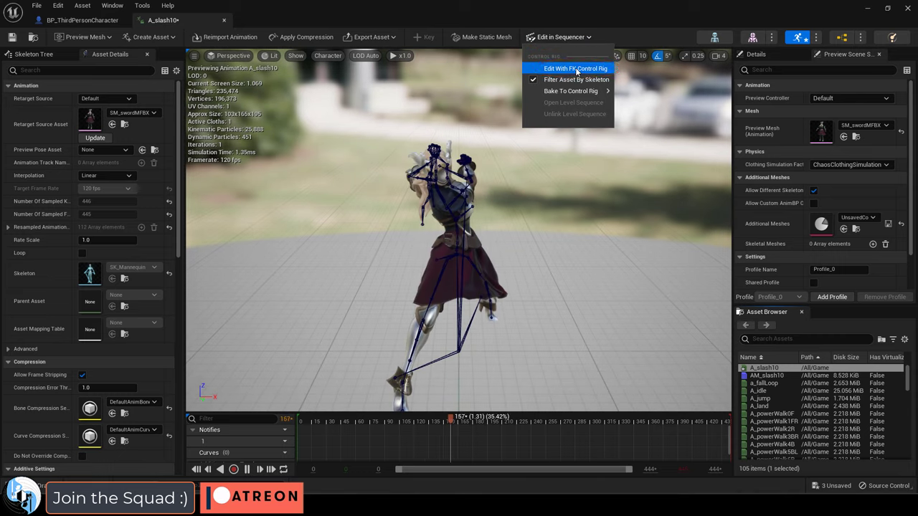
# Bake A_slash10 onto an FK control rig with Edit With FK Control Rig.
pyautogui.click(576, 68)
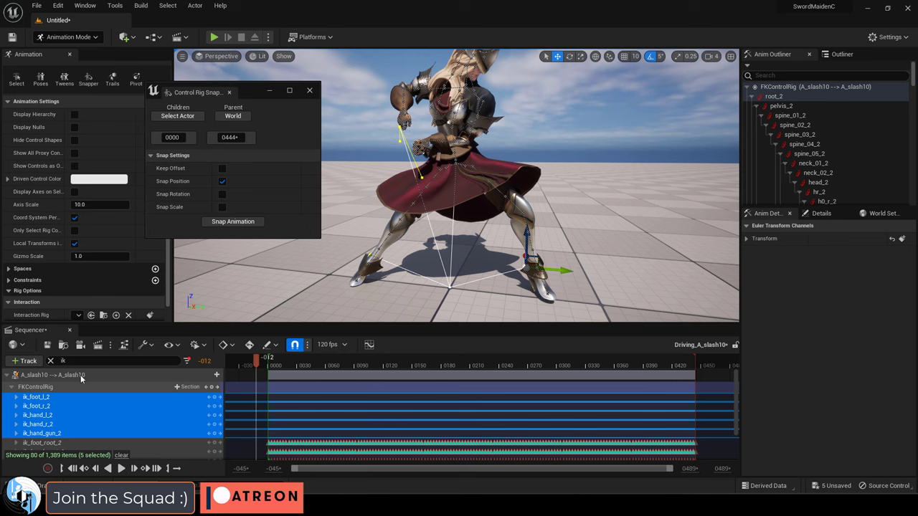
# Snap ik_foot_l to foot_l_CONTROL with rotation, keyed across the whole animation.
pyautogui.click(36, 397)
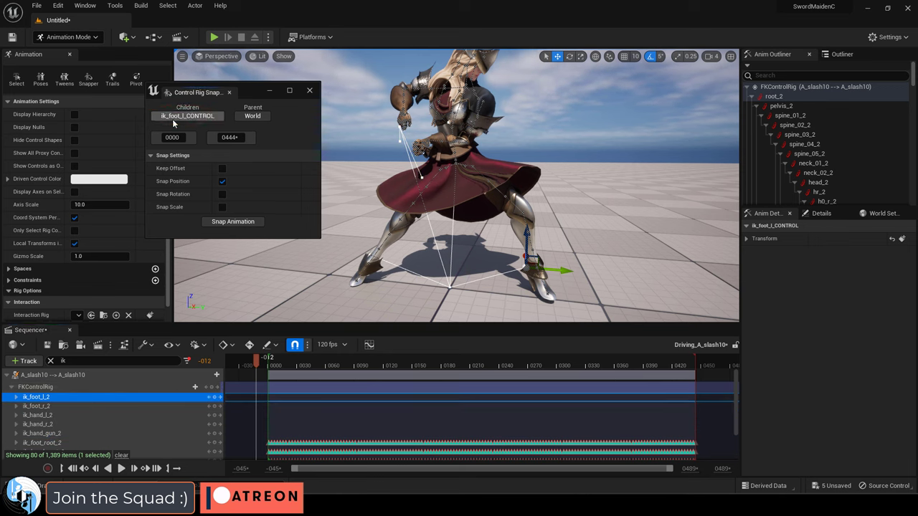
pyautogui.write('foot')
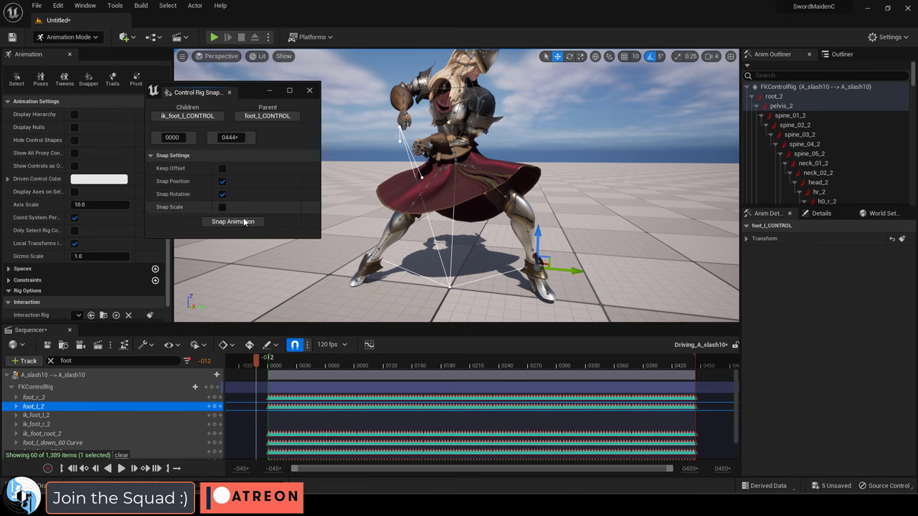
pyautogui.click(233, 221)
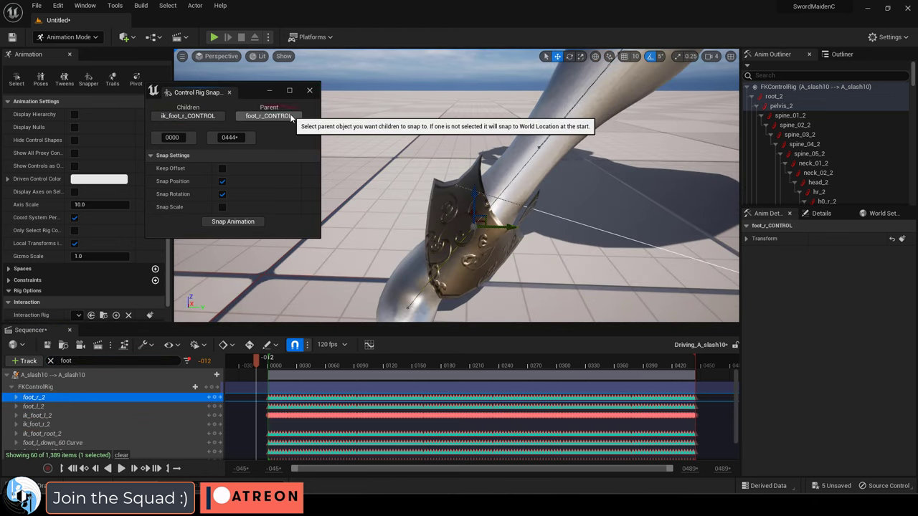
pyautogui.write('hand')
pyautogui.write('ik')
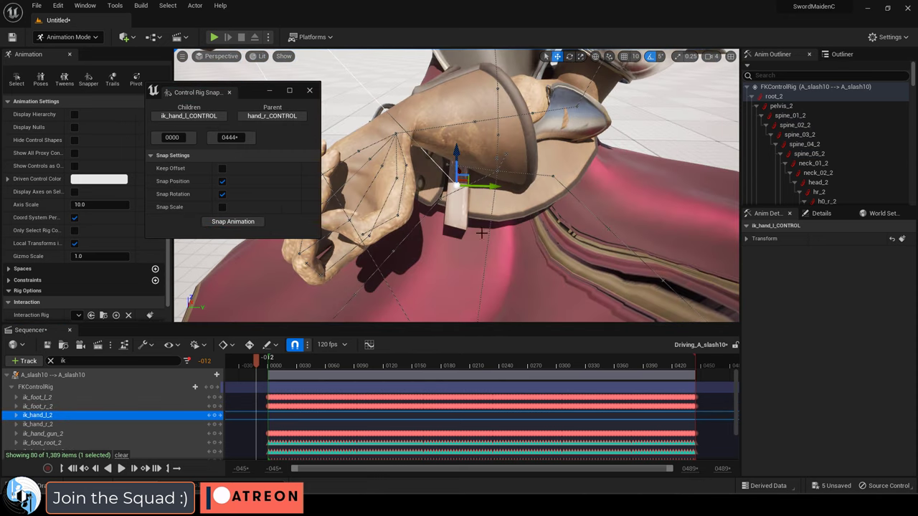
# Snap ik_hand_l onto hand_l_CONTROL across the animation.
pyautogui.click(233, 221)
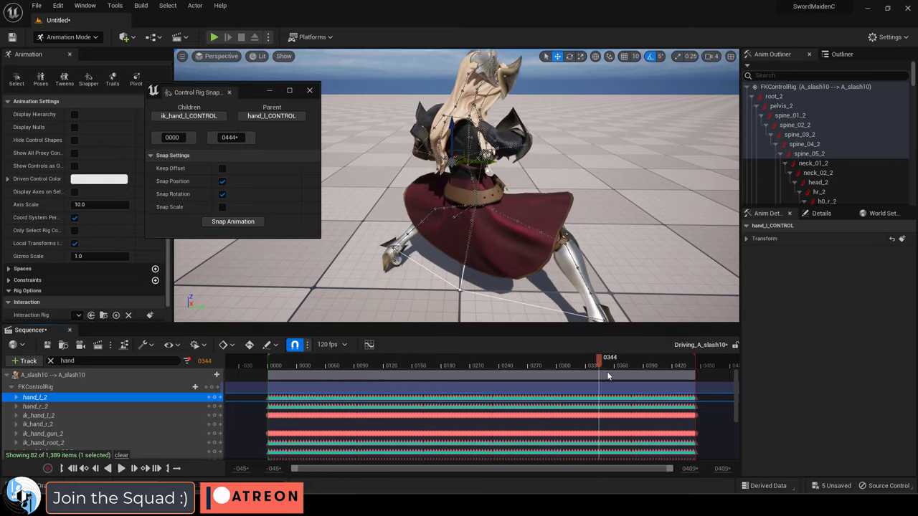
# Scrub the sequence to review the snapped controls, then play the level to test the slash.
pyautogui.moveTo(595, 357); pyautogui.dragTo(260, 357)
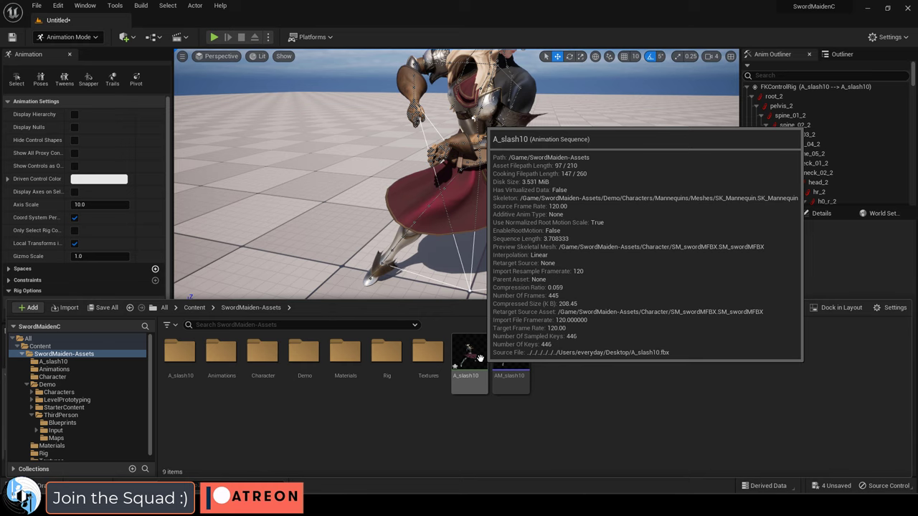
pyautogui.doubleClick(469, 351)
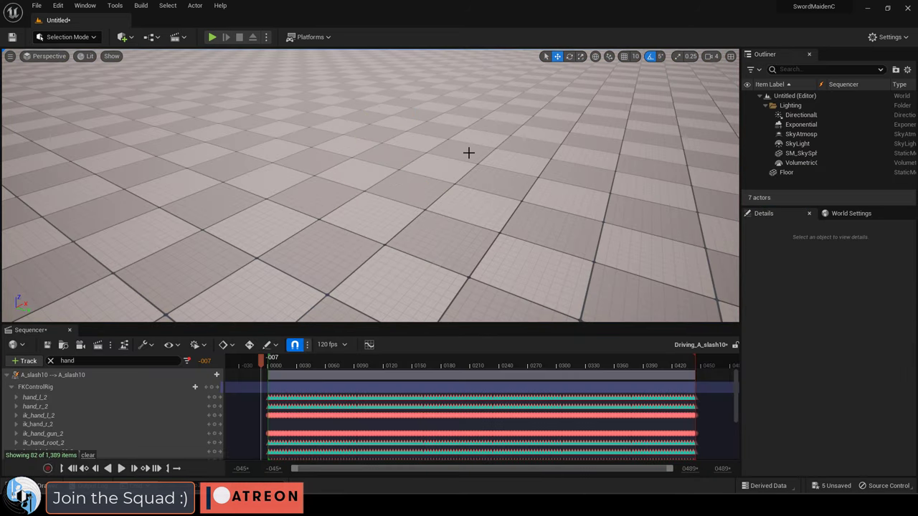
pyautogui.click(212, 36)
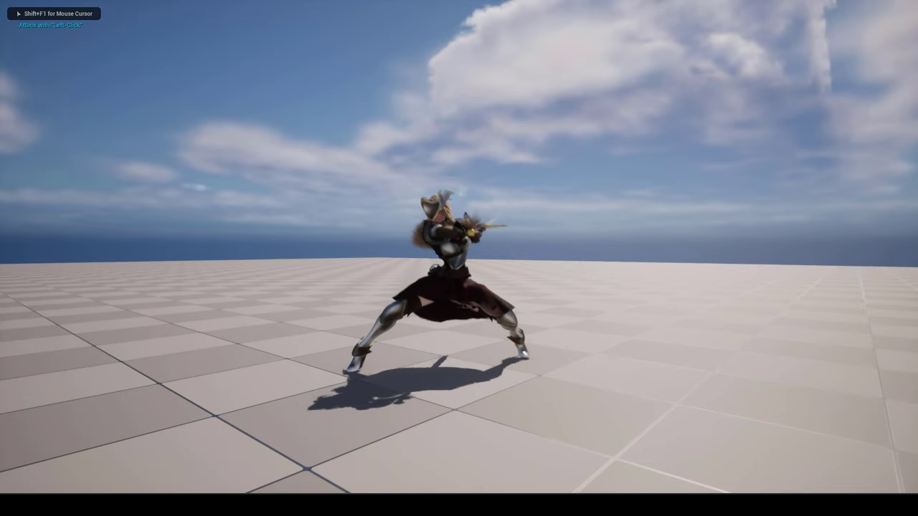